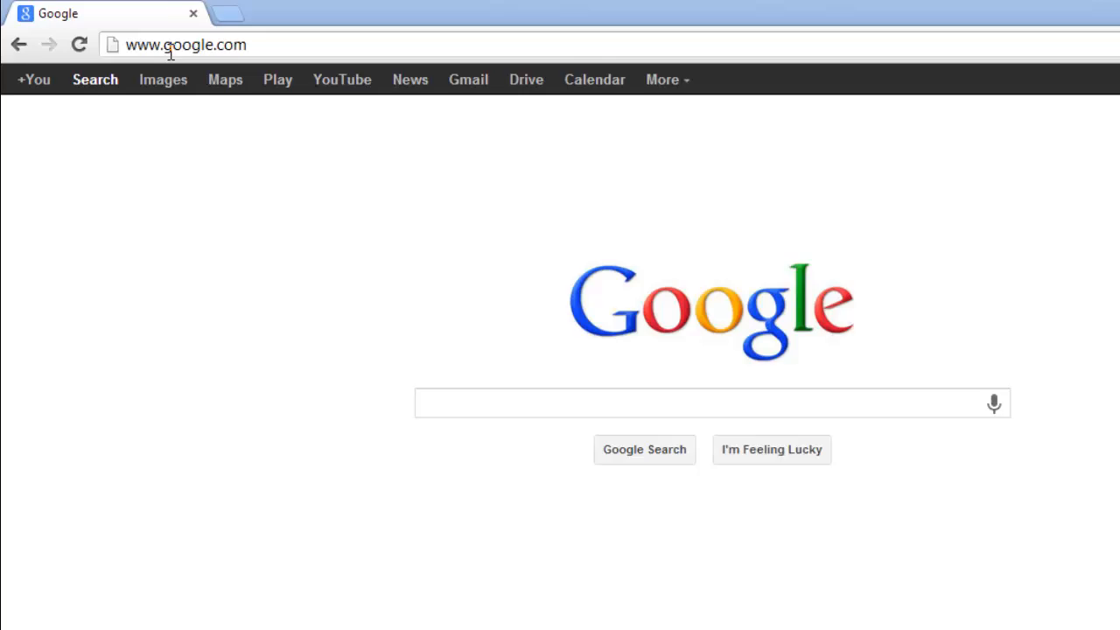
# Navigate Chrome to bannersnack.com to load the Bannersnack home page.
pyautogui.click(186, 45)
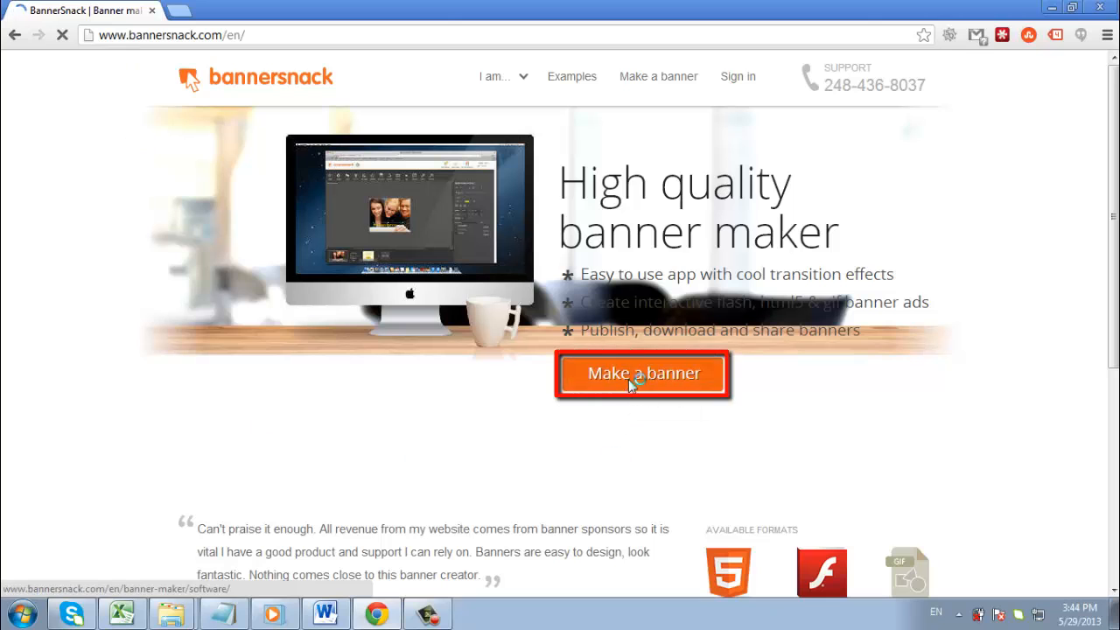
# Start making a banner and sign in with the Google account to reach the size chooser.
pyautogui.click(644, 373)
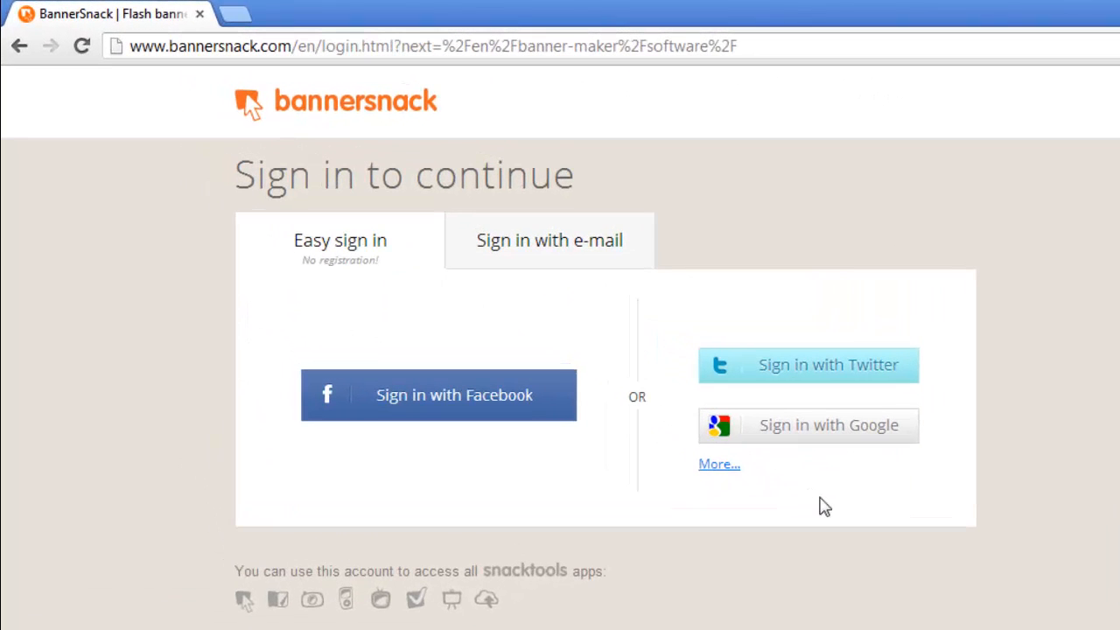
pyautogui.moveTo(809, 426)
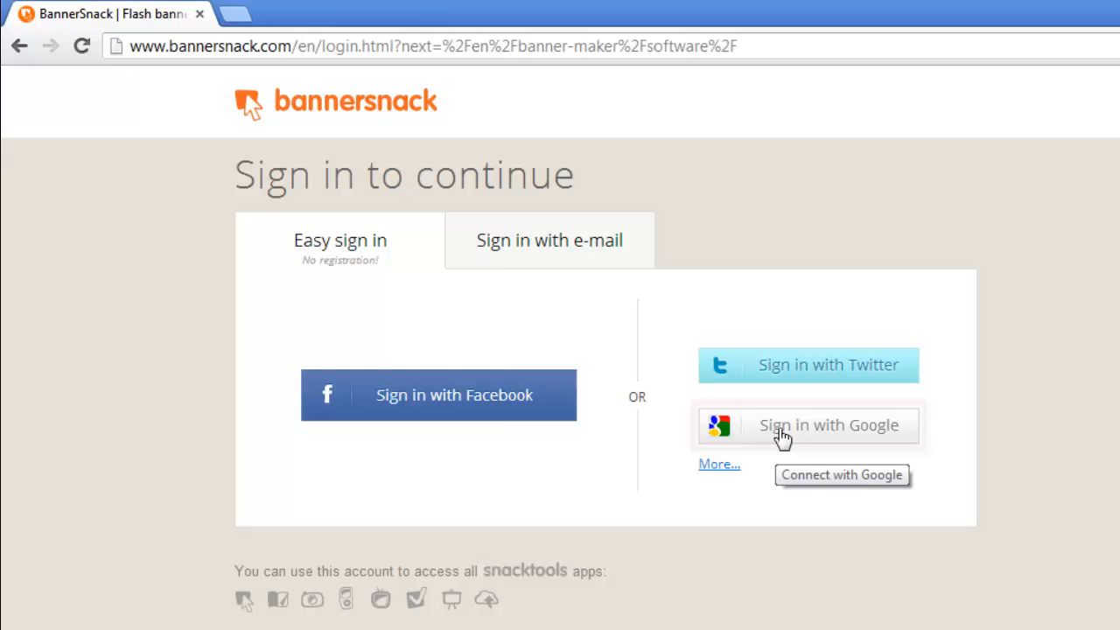
pyautogui.click(830, 425)
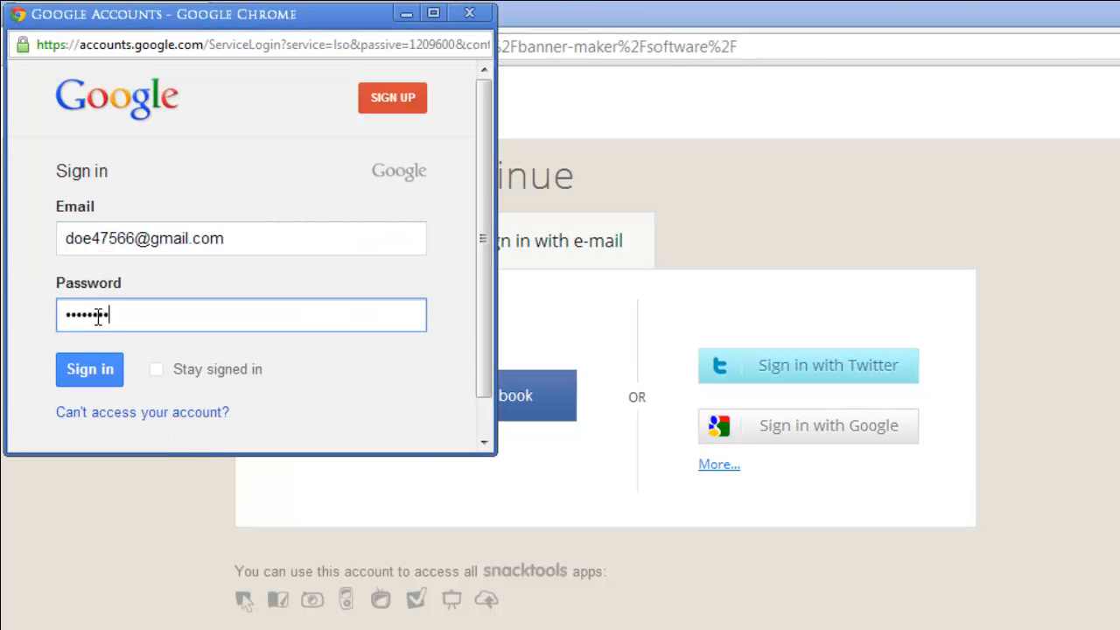
pyautogui.click(89, 368)
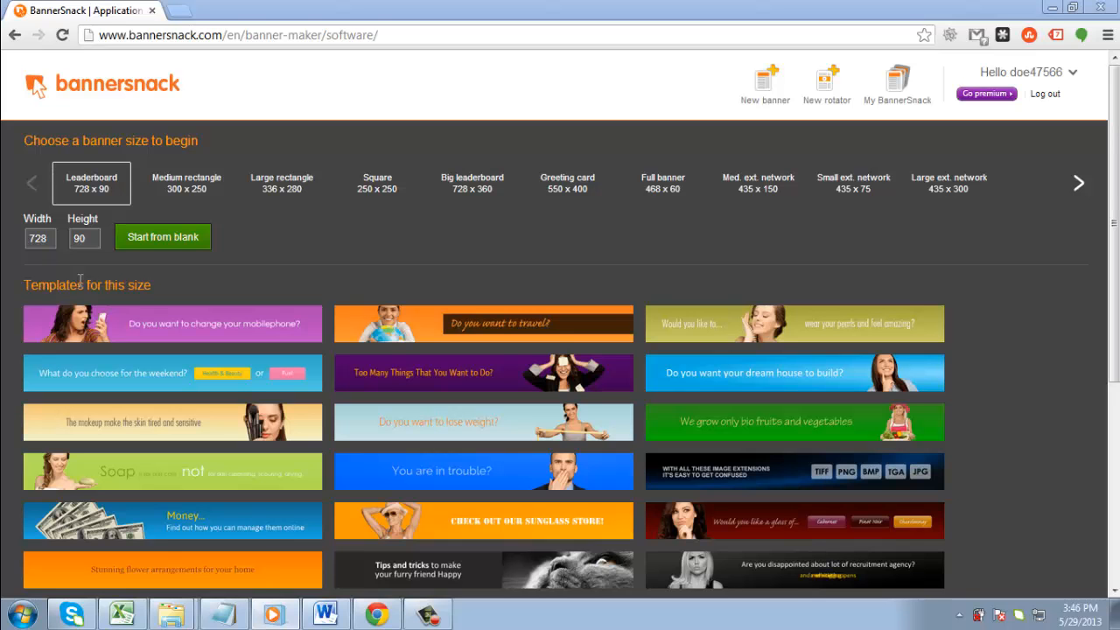
# Choose the 336 × 280 large rectangle size and start from the businesswoman template.
pyautogui.click(280, 184)
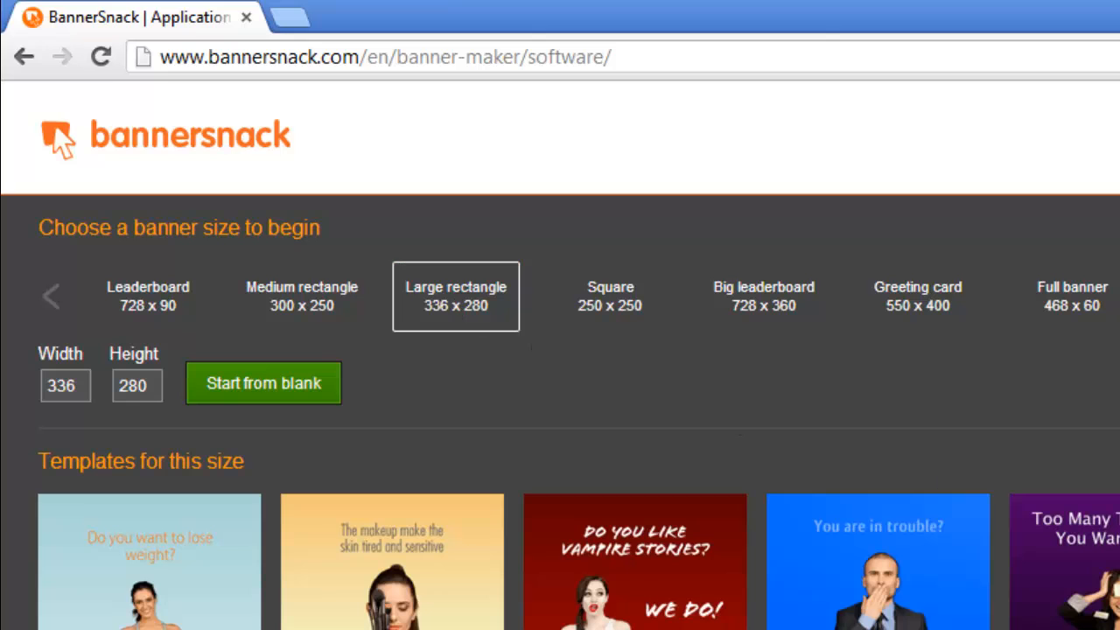
pyautogui.scroll(-3)
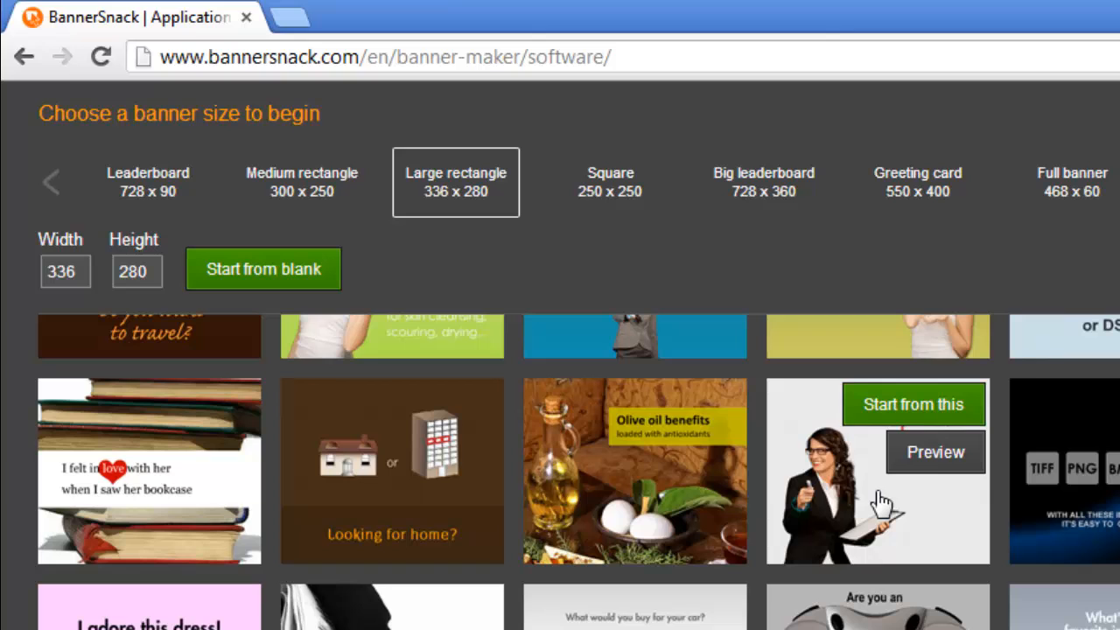
pyautogui.click(914, 404)
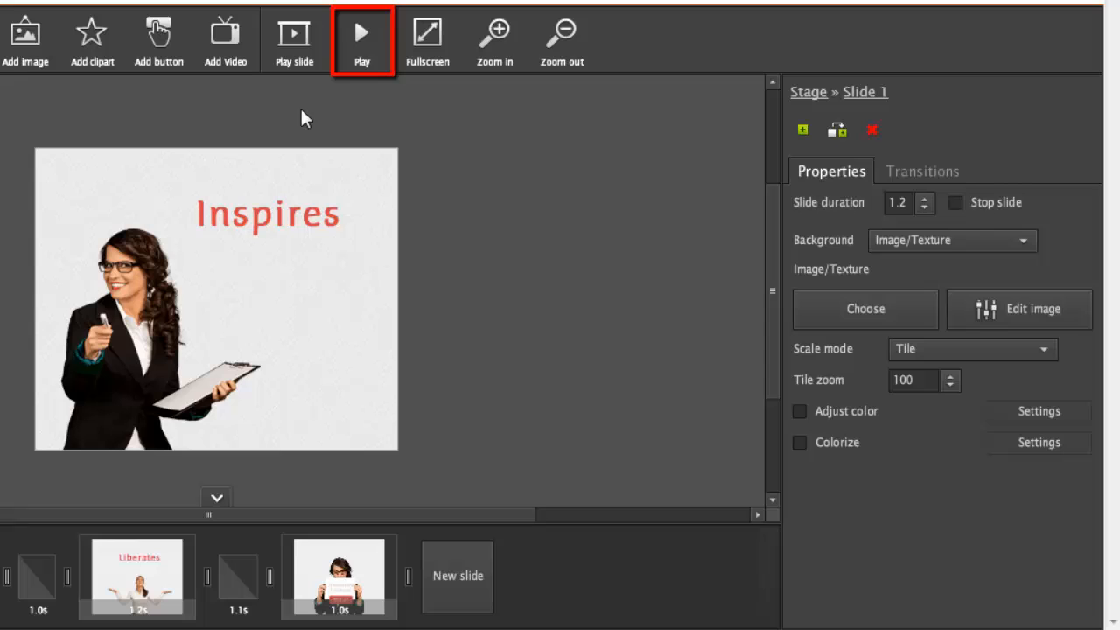
pyautogui.click(361, 35)
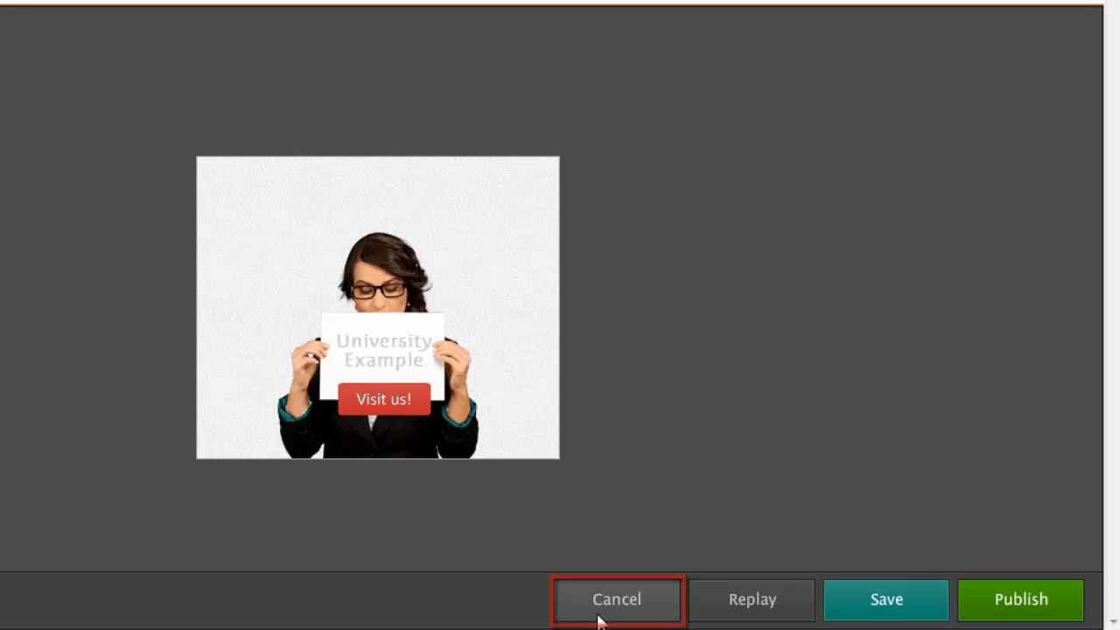
pyautogui.click(616, 598)
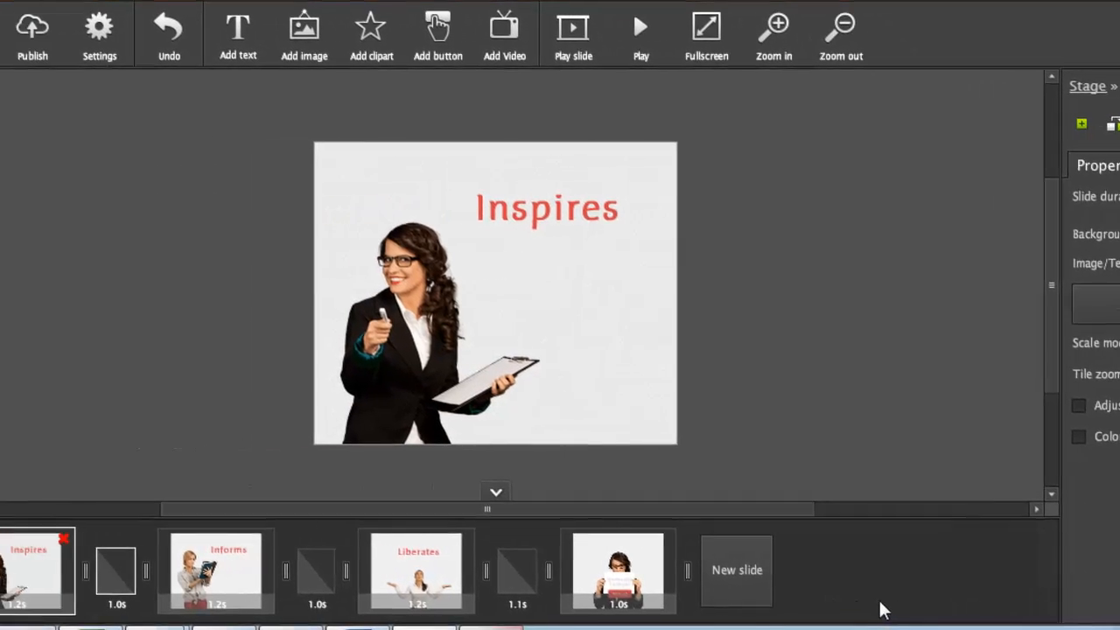
pyautogui.click(214, 570)
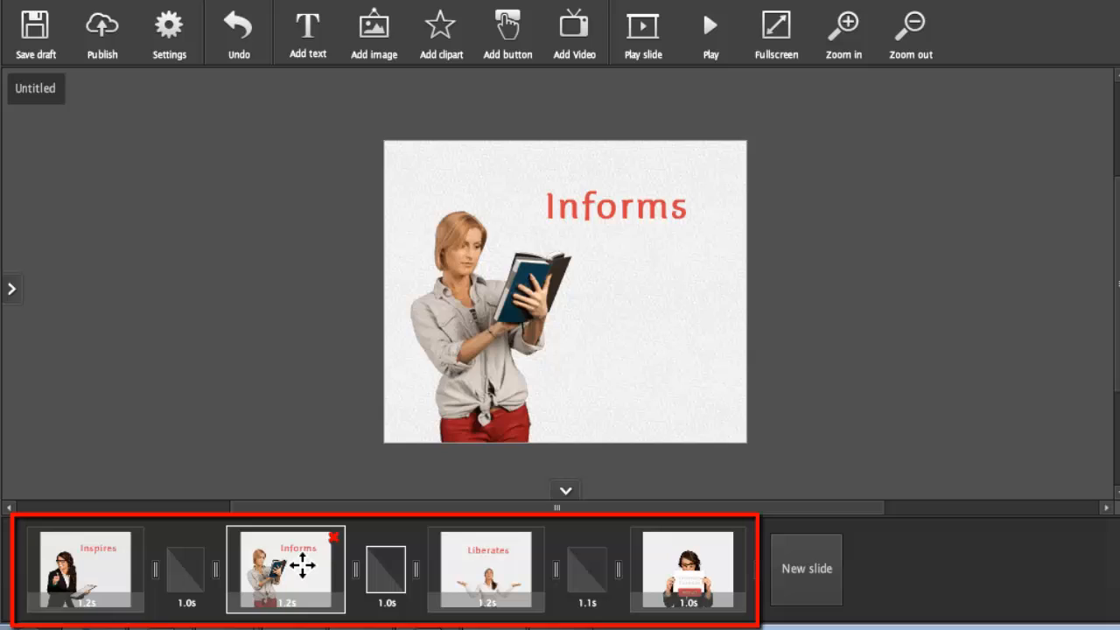
pyautogui.click(84, 570)
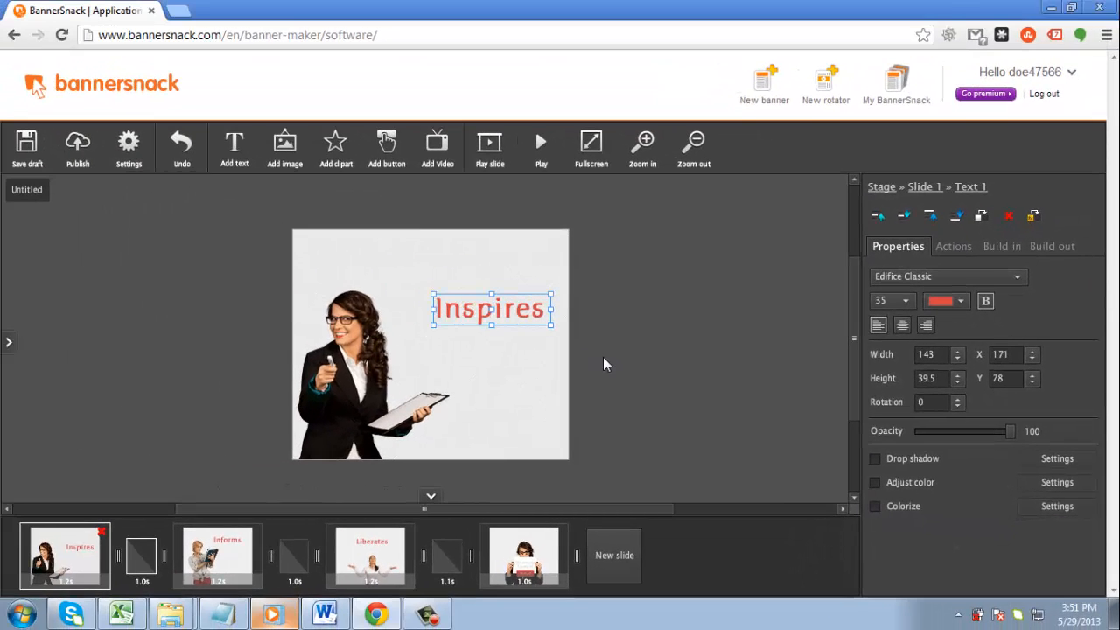
pyautogui.click(607, 364)
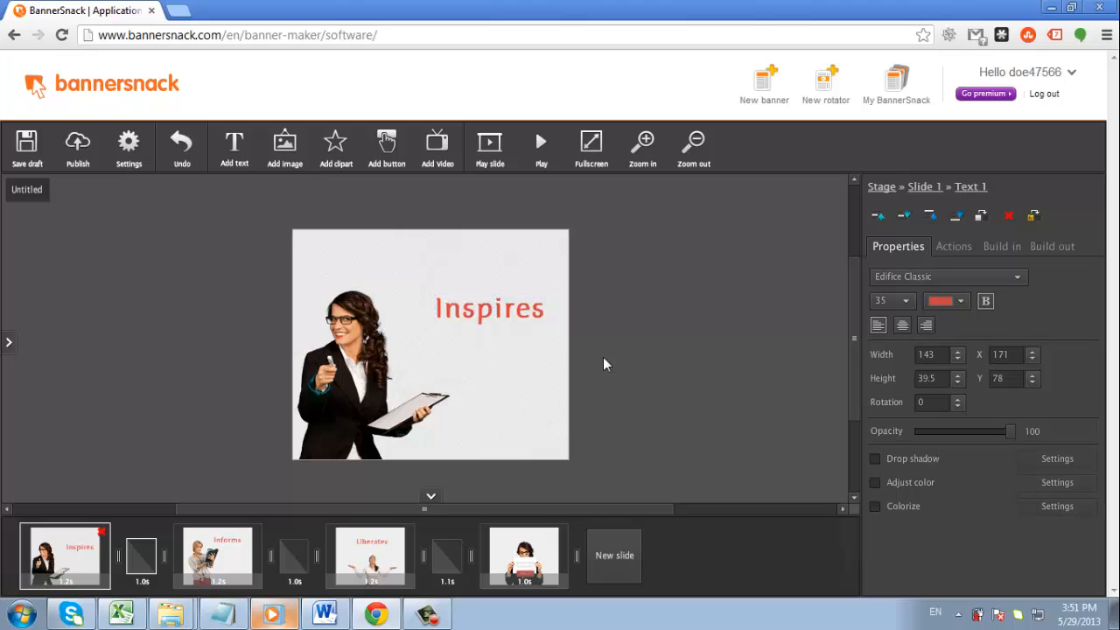
pyautogui.click(609, 363)
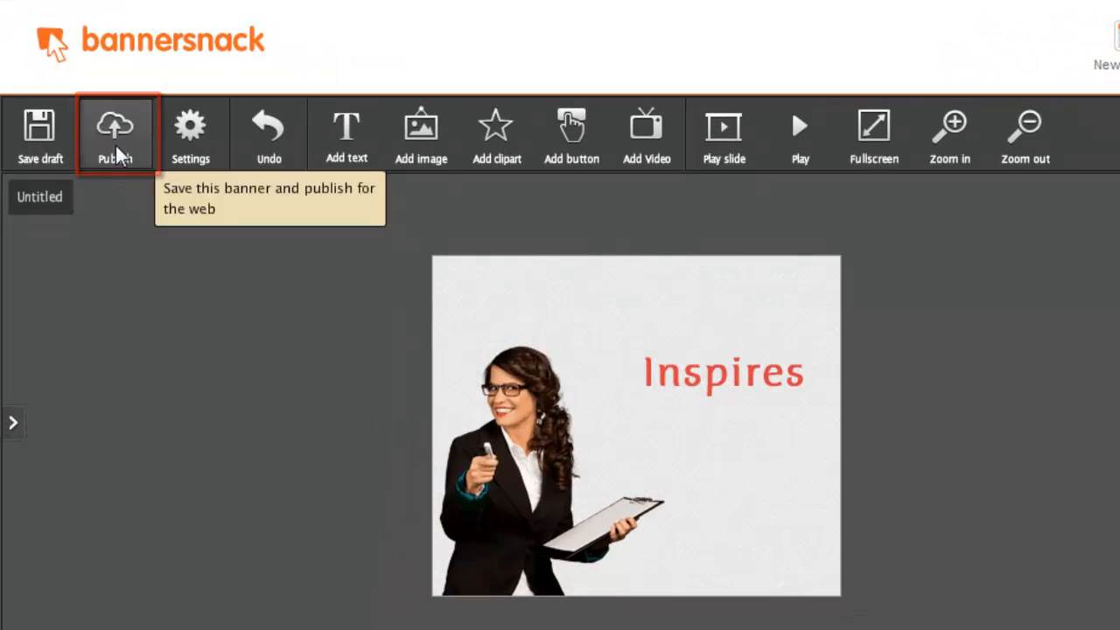
# Publish the banner as 'My Banner 1' with URL doe47556 and reveal its share and download options.
pyautogui.click(114, 132)
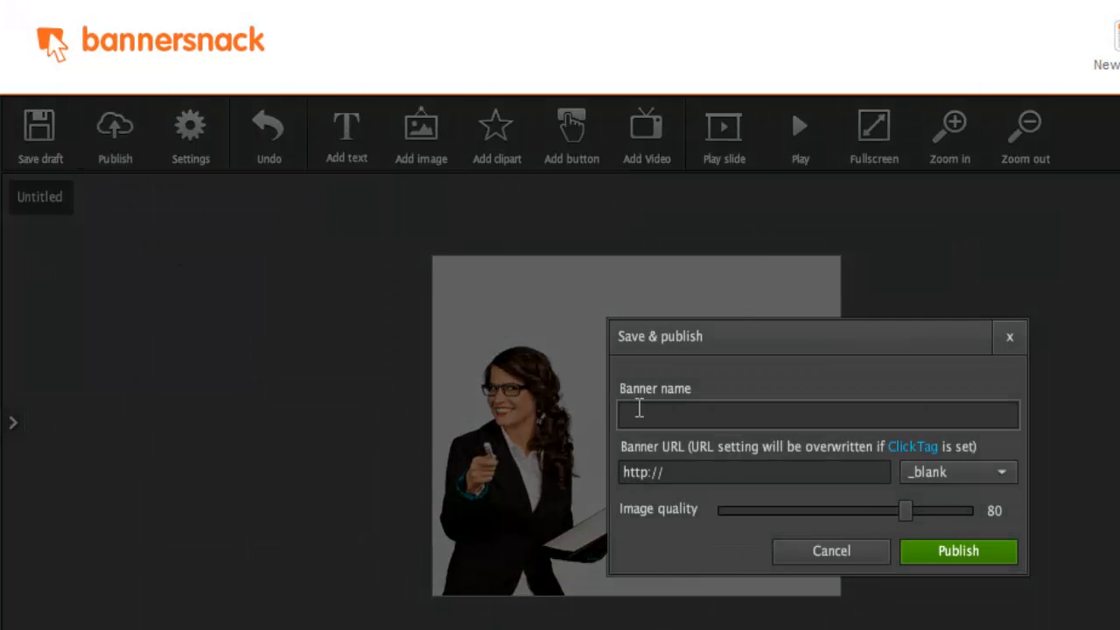
pyautogui.write('doe47556')
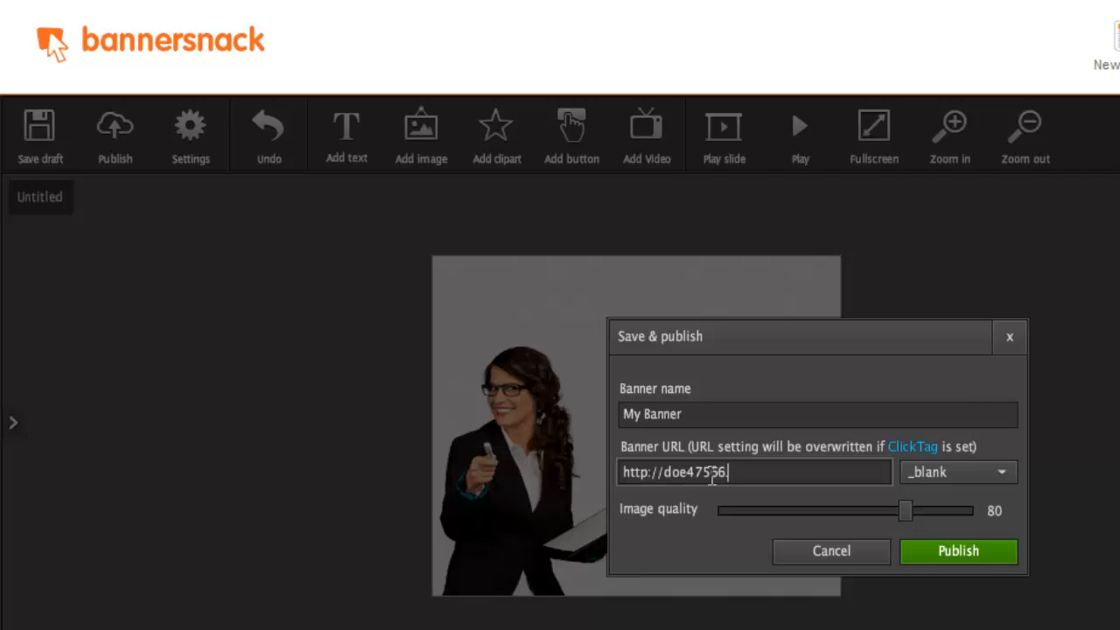
pyautogui.click(957, 551)
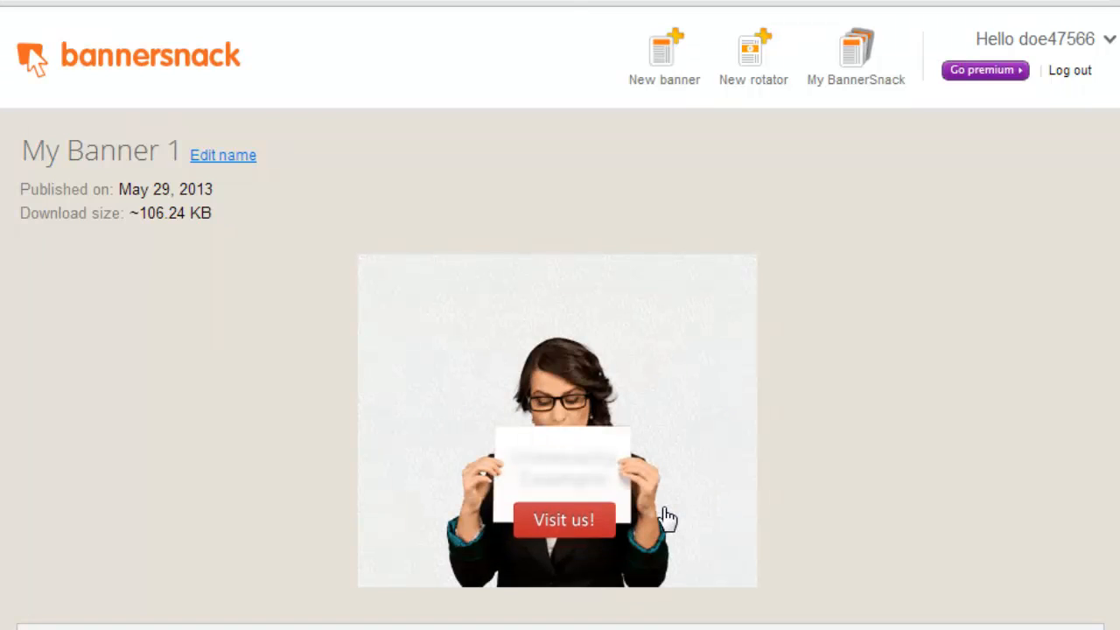
pyautogui.scroll(-3)
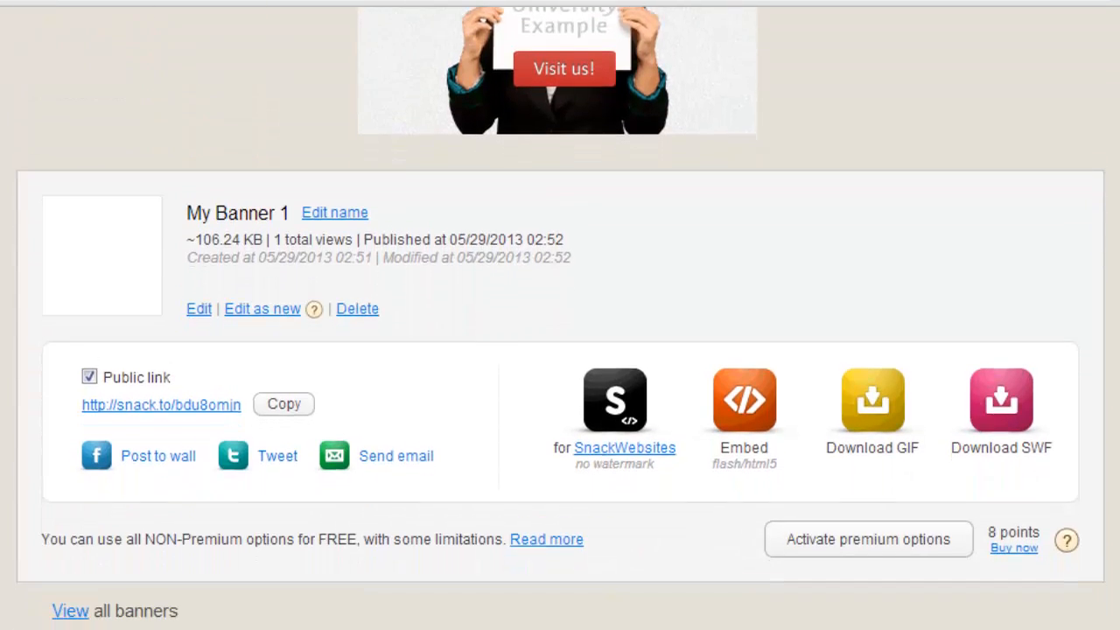
pyautogui.scroll(-3)
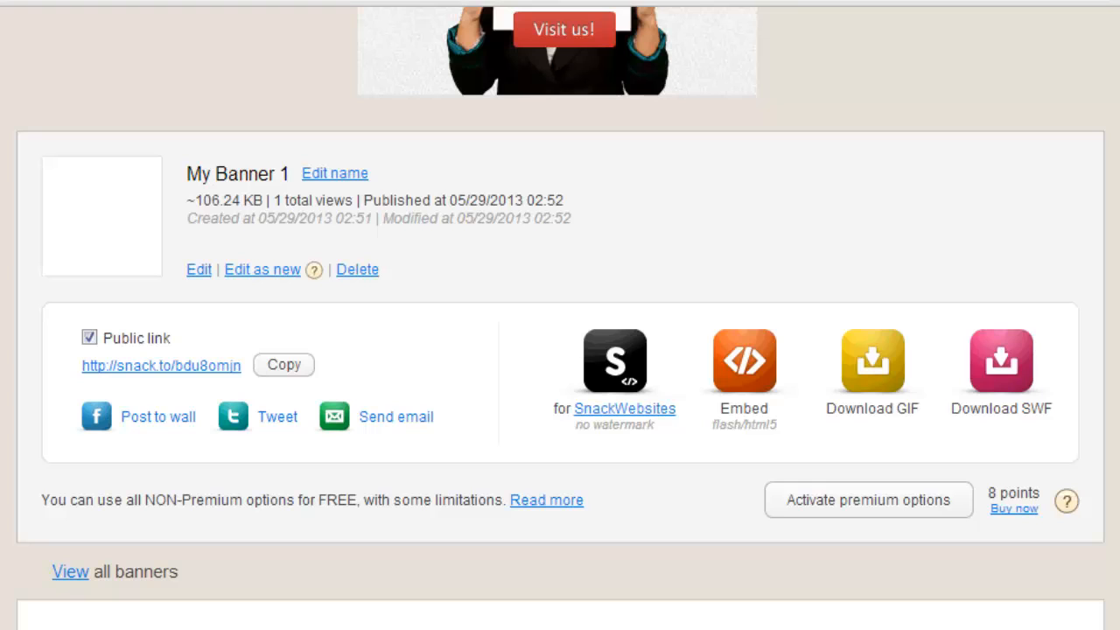
pyautogui.moveTo(754, 446)
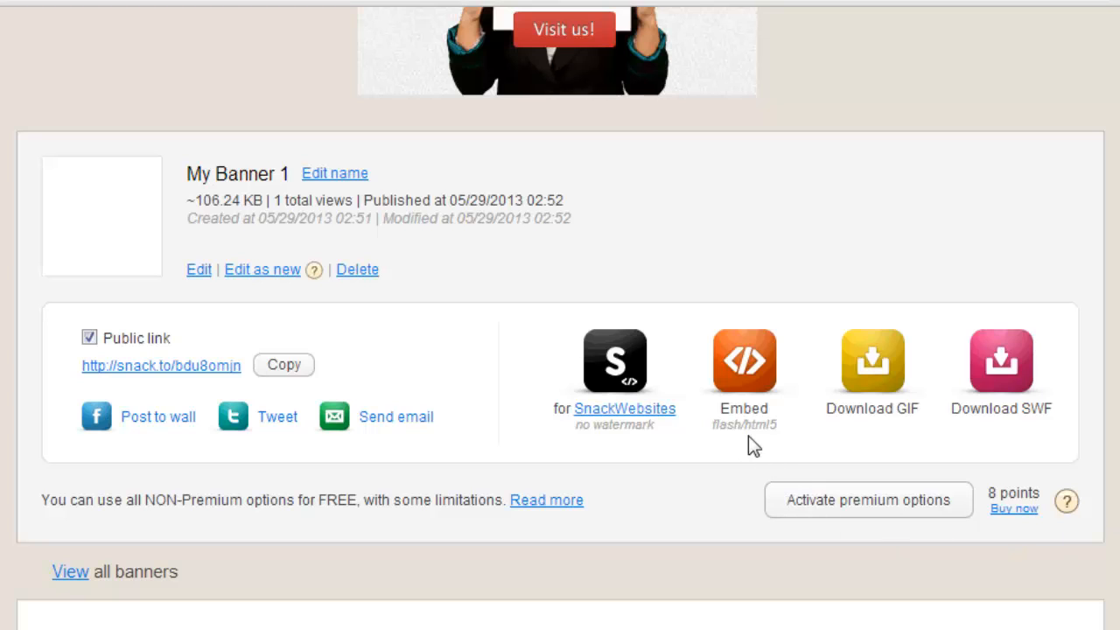
# Get the embed code using the free watermarked version and view the iFrame HTML5 code.
pyautogui.click(868, 500)
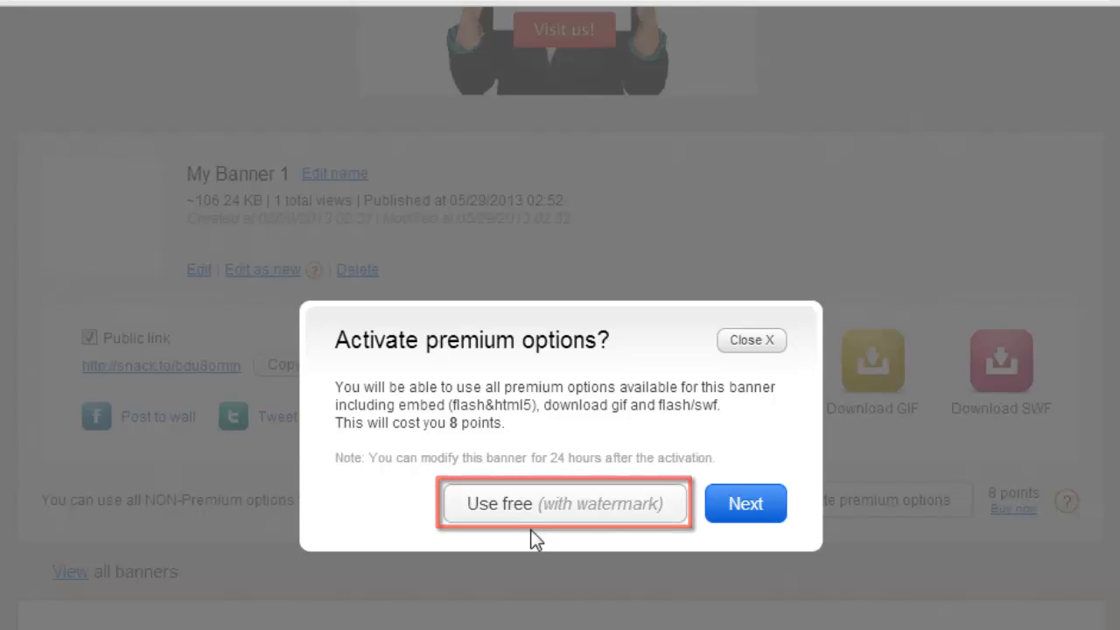
pyautogui.click(563, 504)
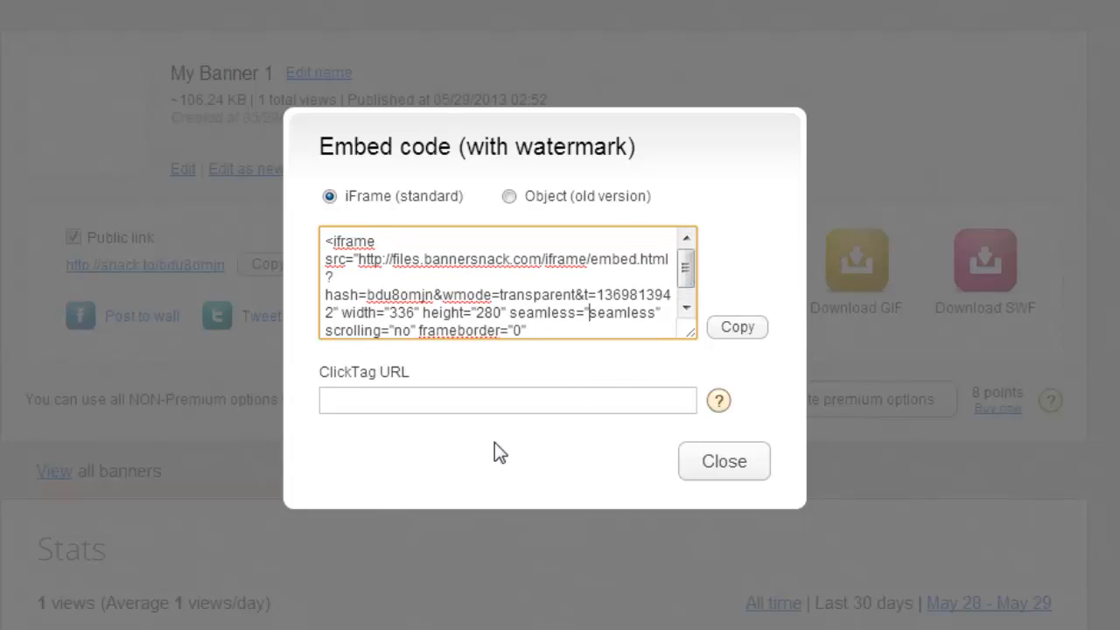
pyautogui.click(592, 313)
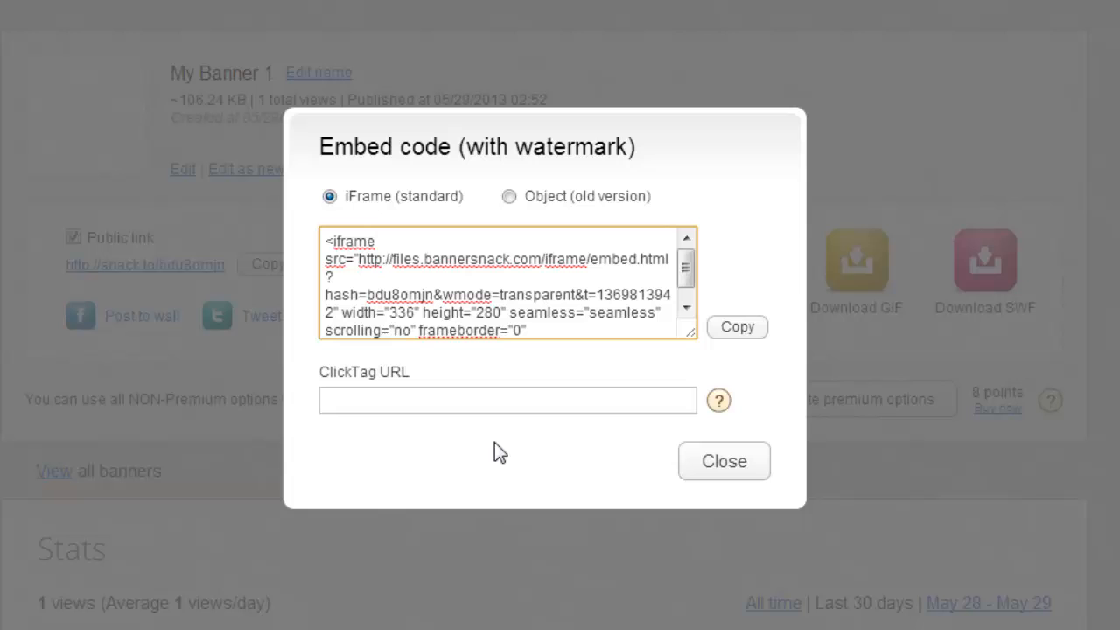